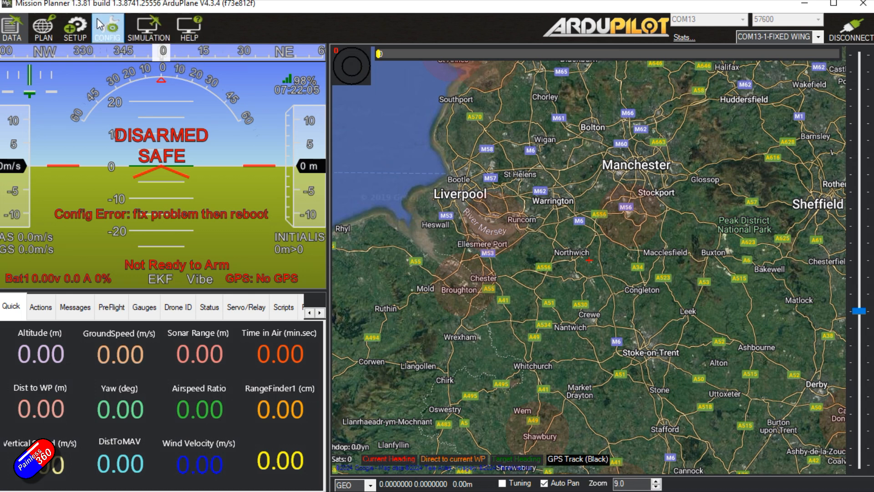
mouse_move(44, 27)
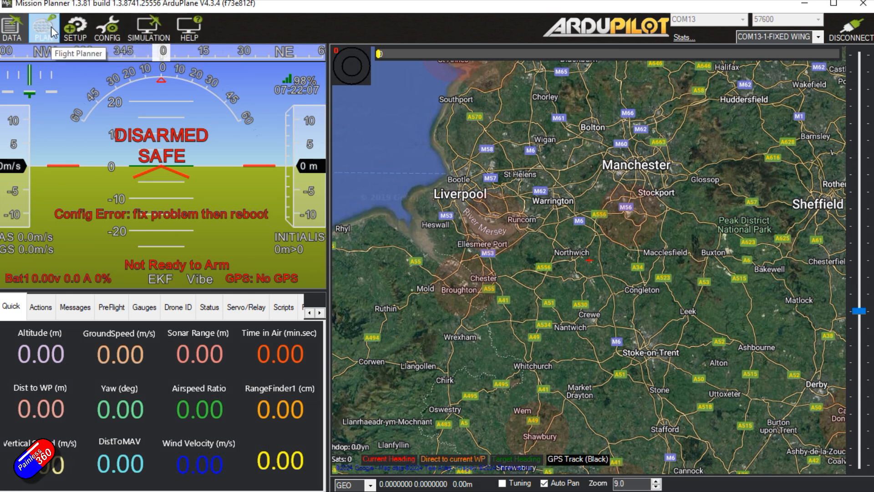
- Switch to the PLAN flight planner map view
left_click(44, 26)
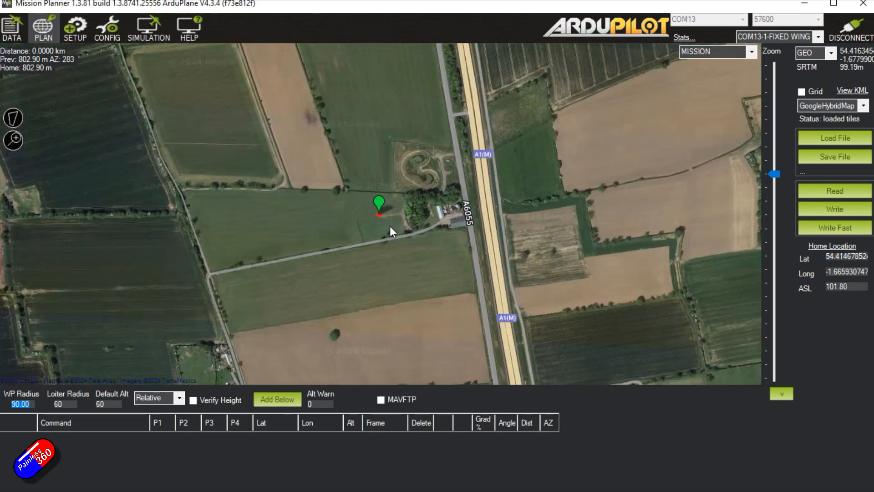
- Add a TAKEOFF mission item from the map with 30 m altitude and 12° pitch
right_click(391, 232)
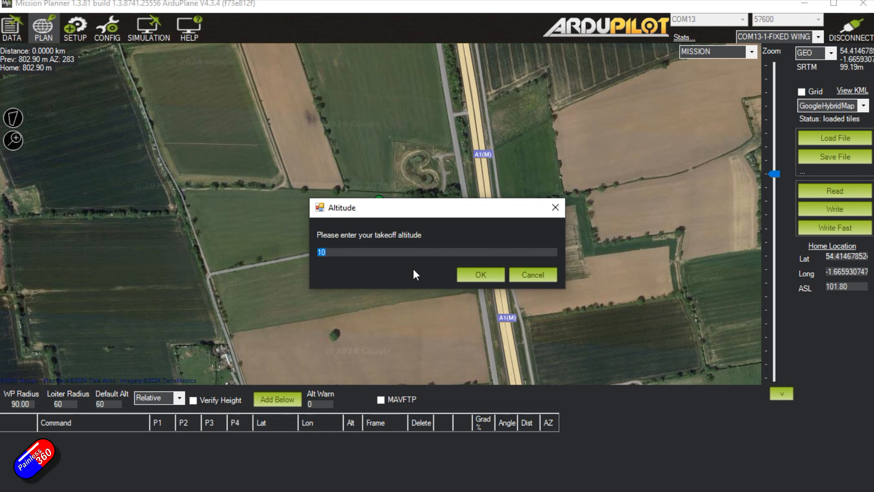
type("30")
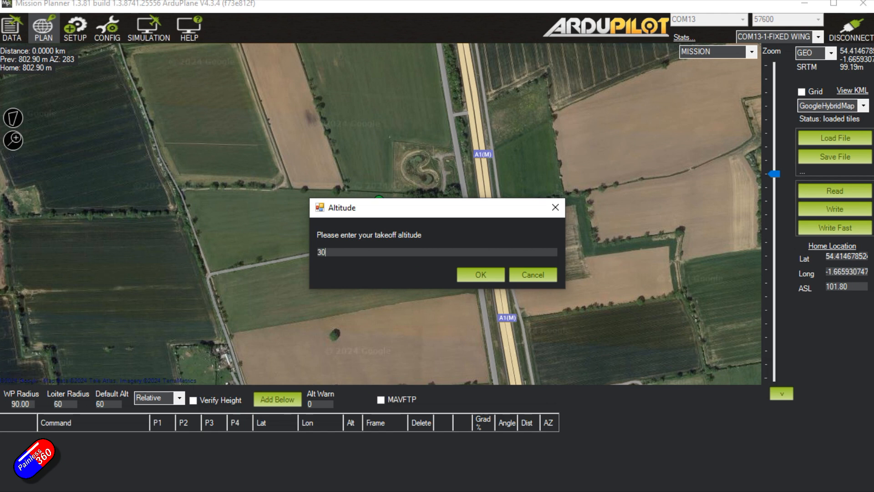
left_click(480, 274)
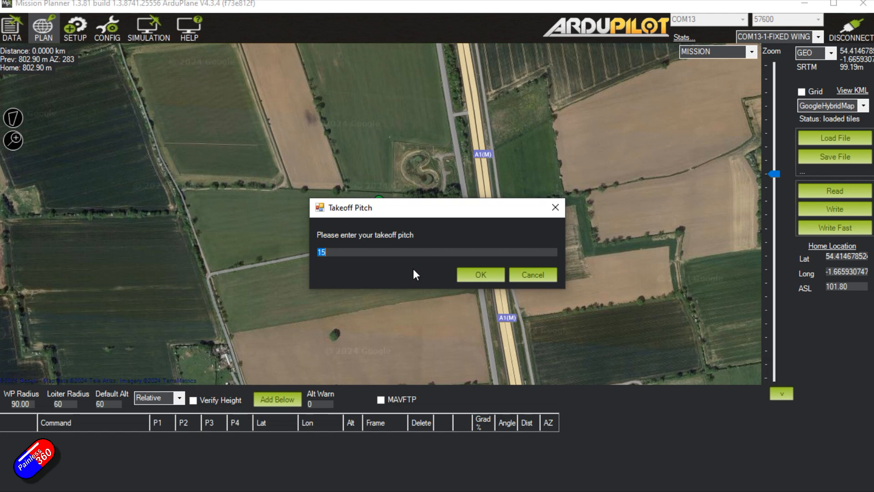
type("12")
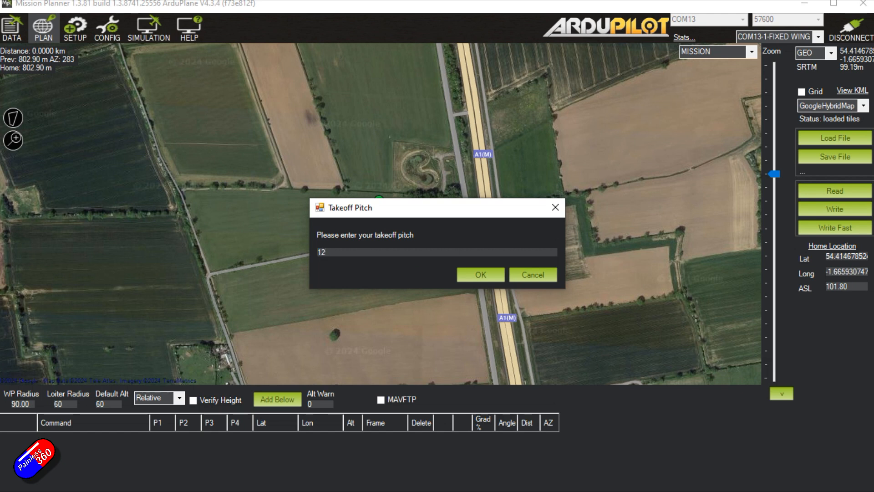
left_click(479, 274)
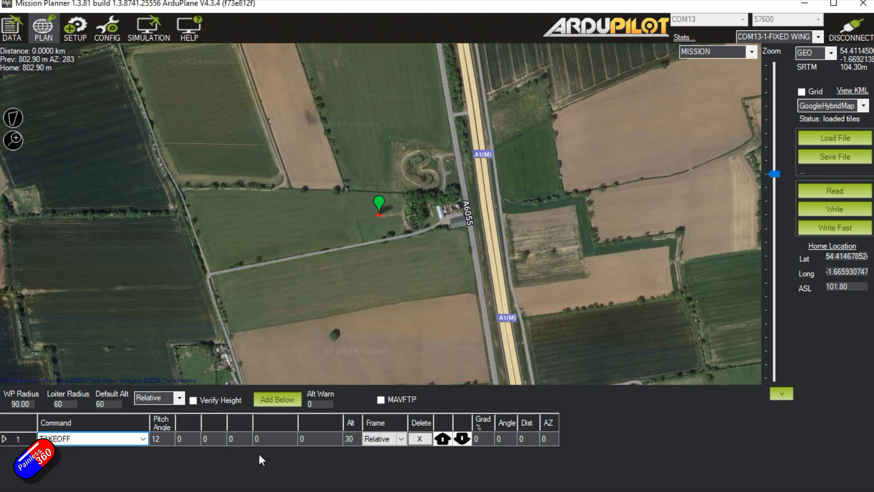
mouse_move(432, 324)
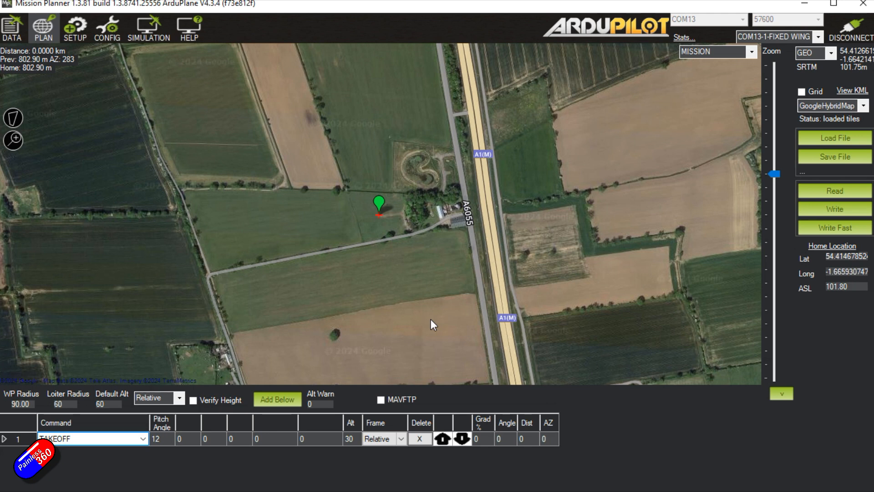
mouse_move(107, 28)
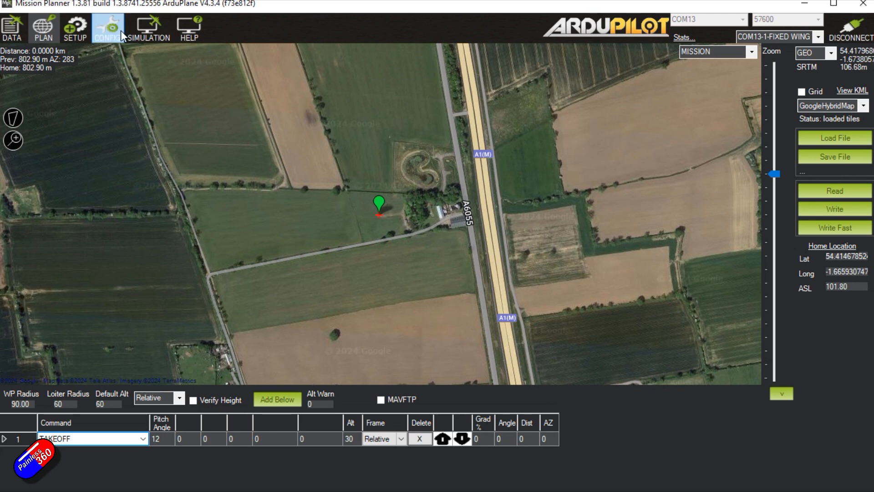
- In Setup > Flight Modes, try Flight Mode 5 as TAKEOFF then revert it to Manual
left_click(75, 27)
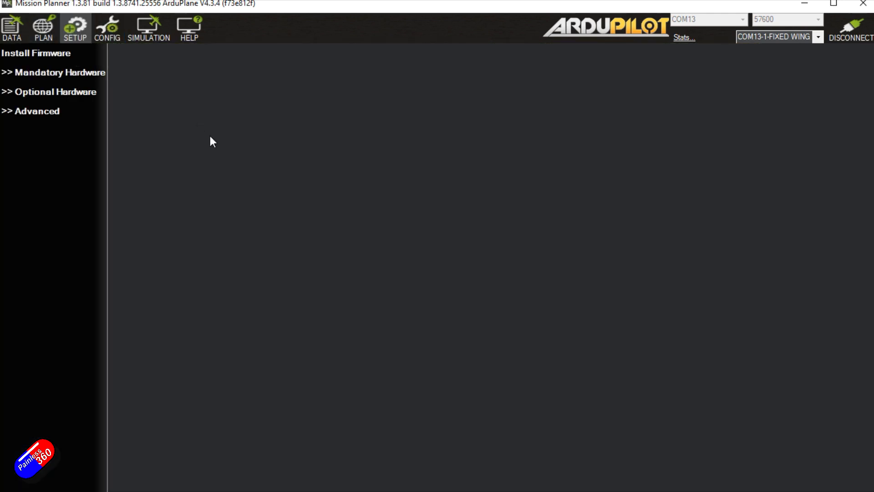
left_click(58, 72)
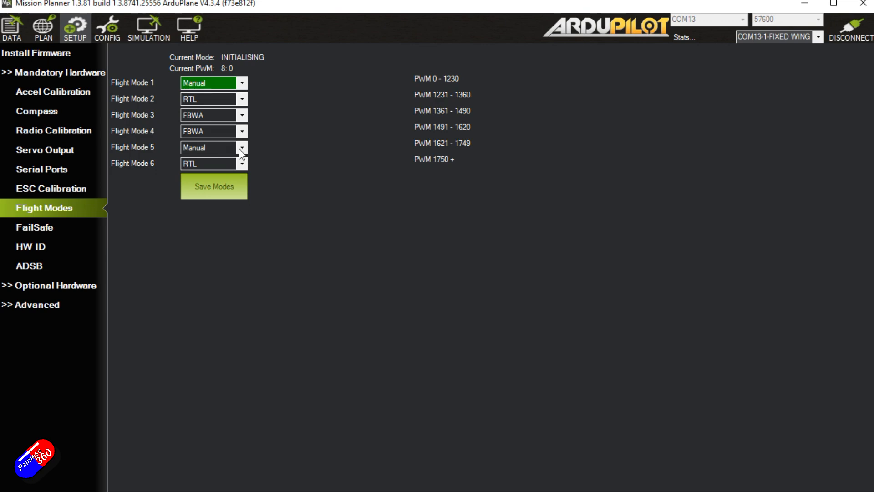
left_click(244, 148)
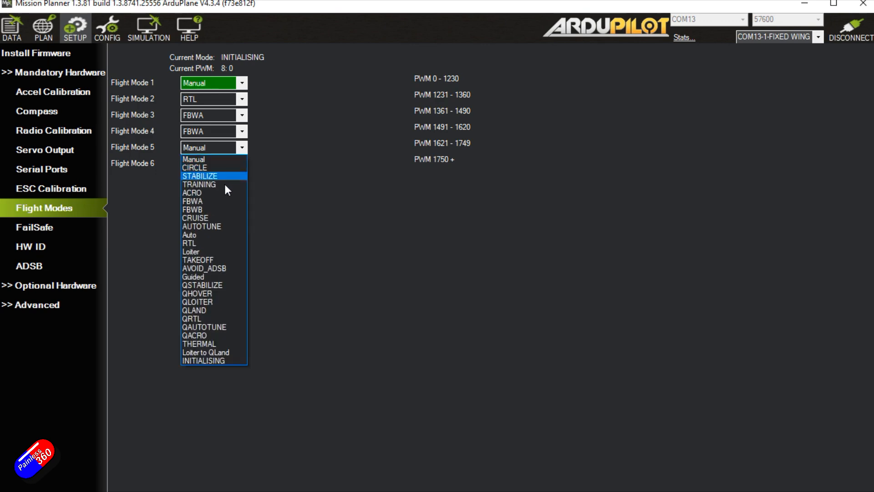
left_click(197, 259)
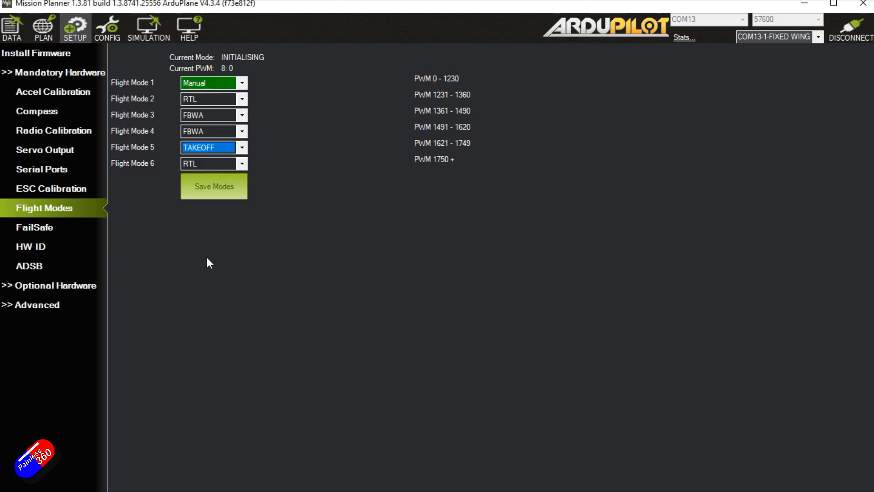
mouse_move(265, 150)
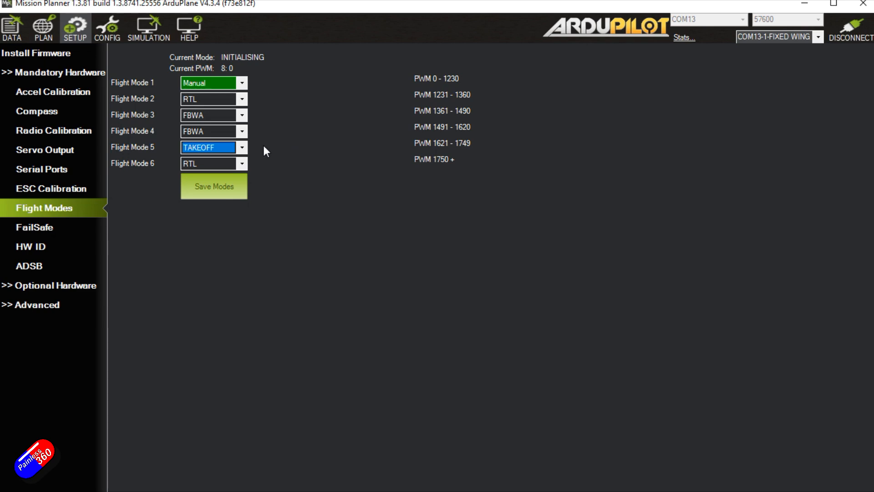
mouse_move(271, 153)
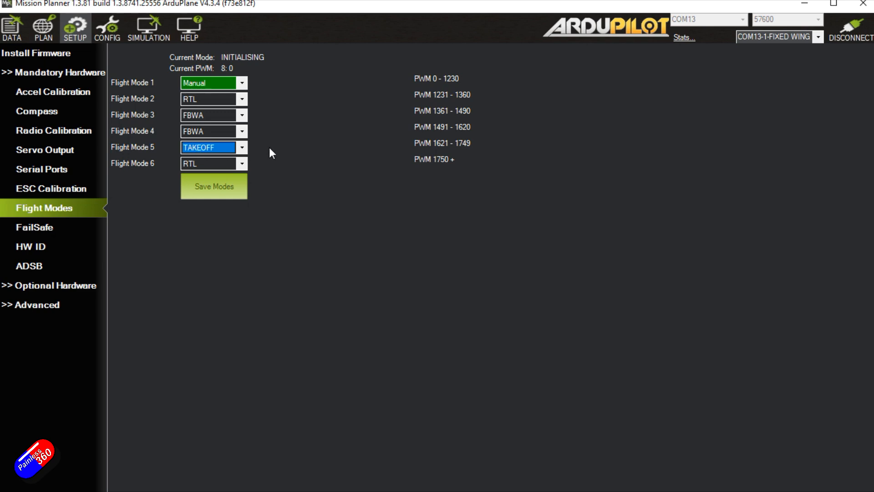
mouse_move(283, 128)
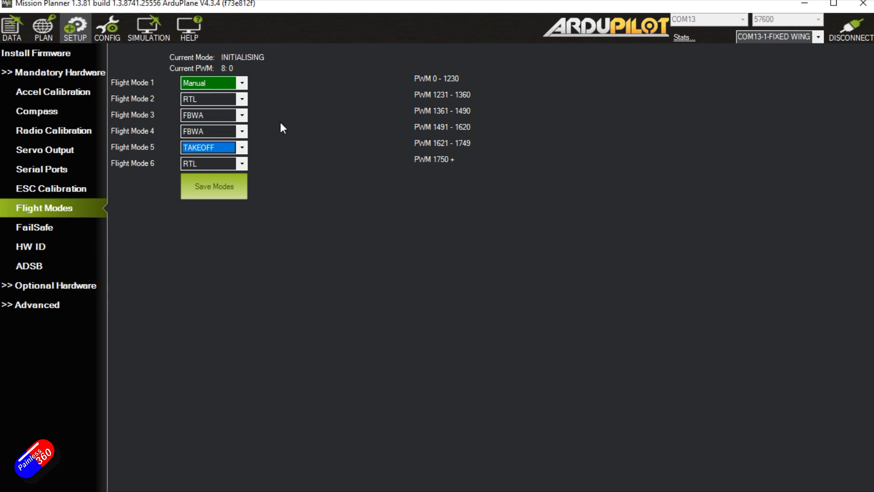
mouse_move(240, 156)
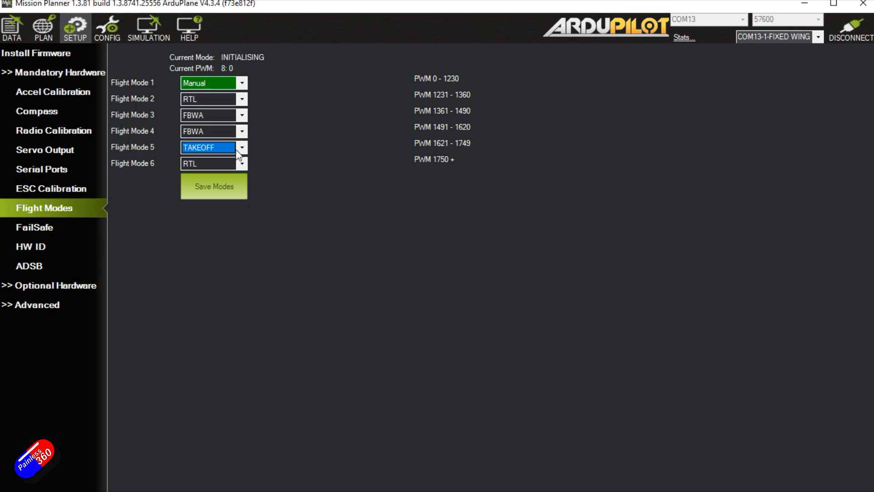
left_click(207, 148)
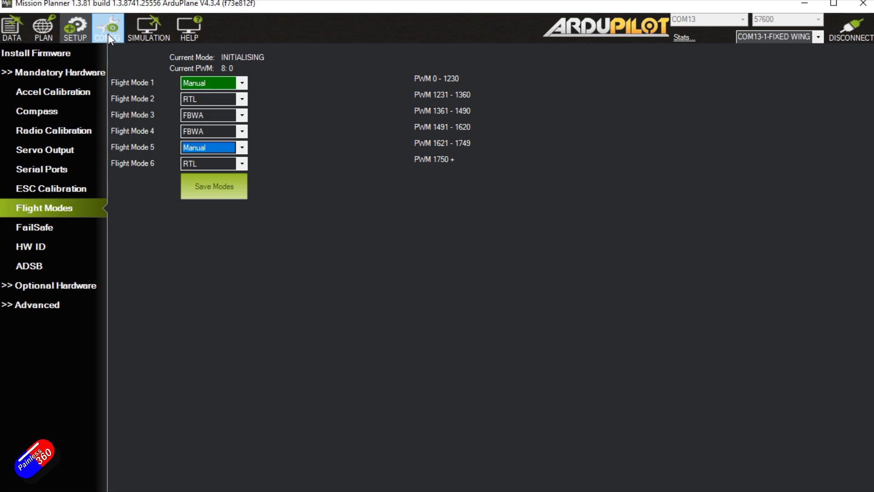
- Show Config > User Params and review the RC10_OPTION choices (TAKEOFF Mode)
left_click(105, 29)
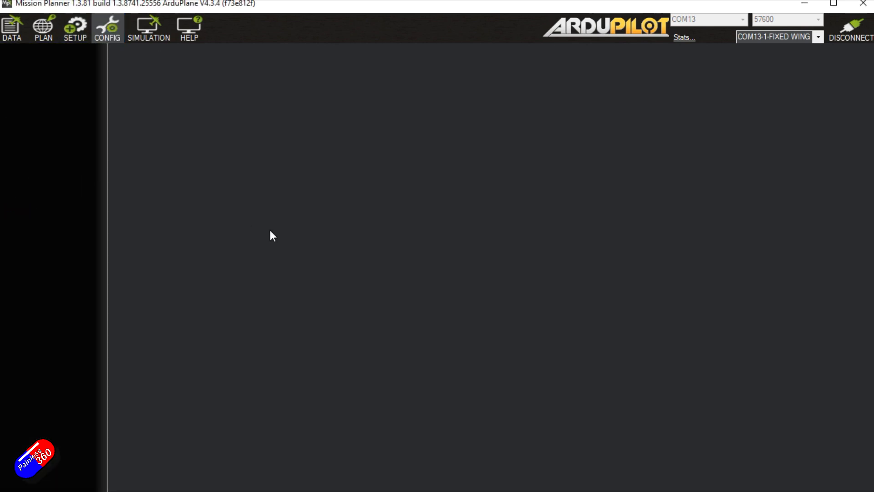
left_click(108, 27)
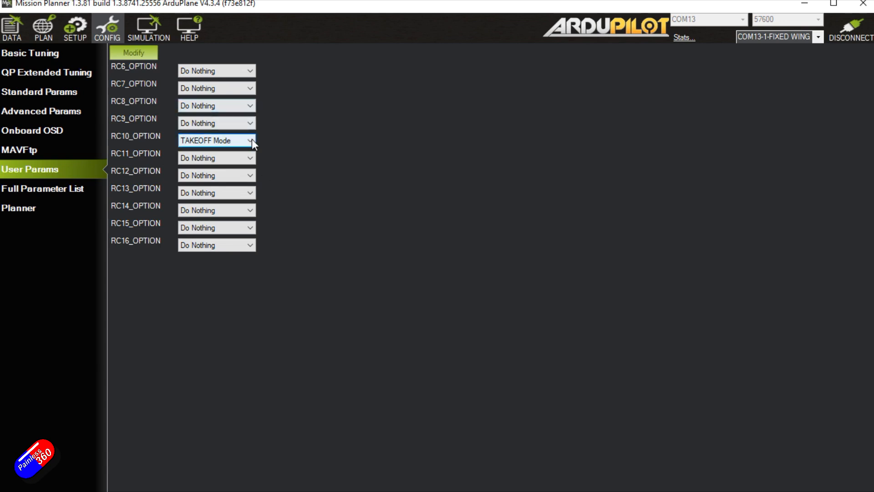
left_click(249, 140)
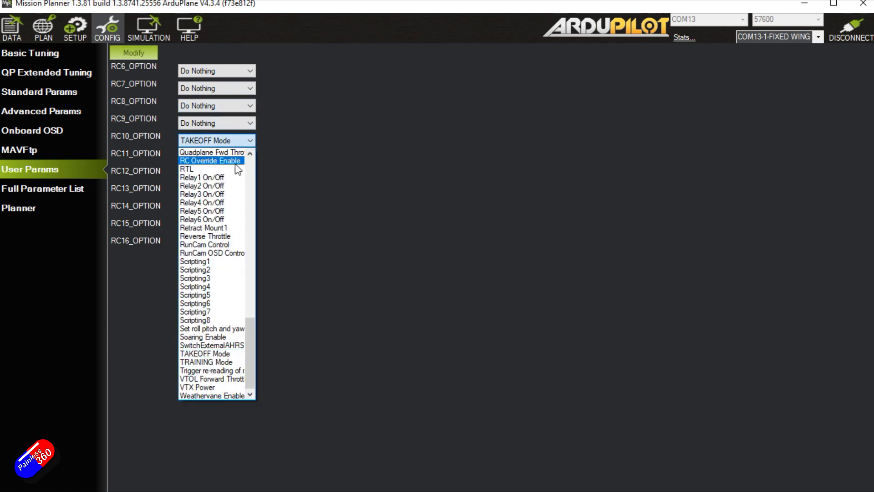
mouse_move(214, 313)
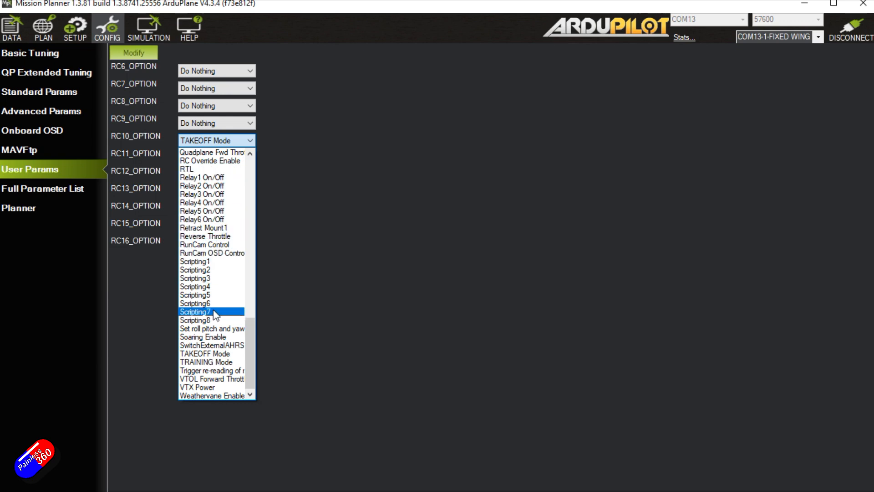
mouse_move(309, 275)
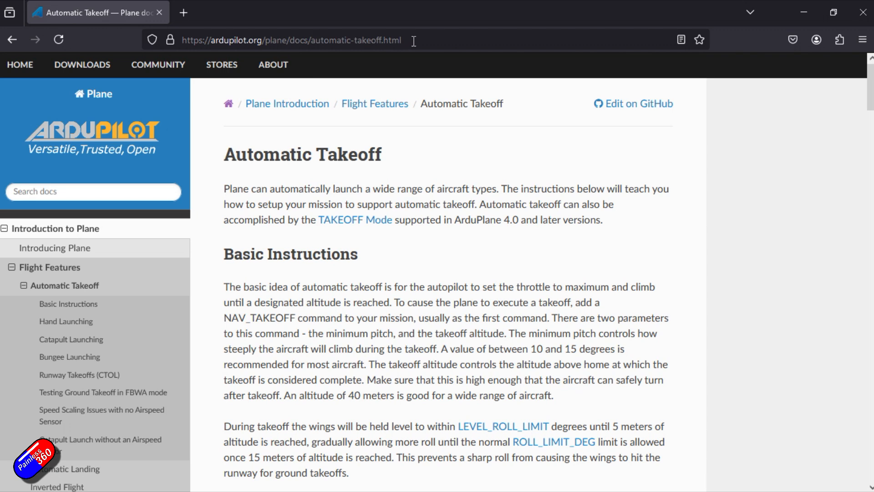
- Scroll the ArduPilot Automatic Takeoff page down to the hand-launch TKOFF_THR parameters
scroll("down", 3)
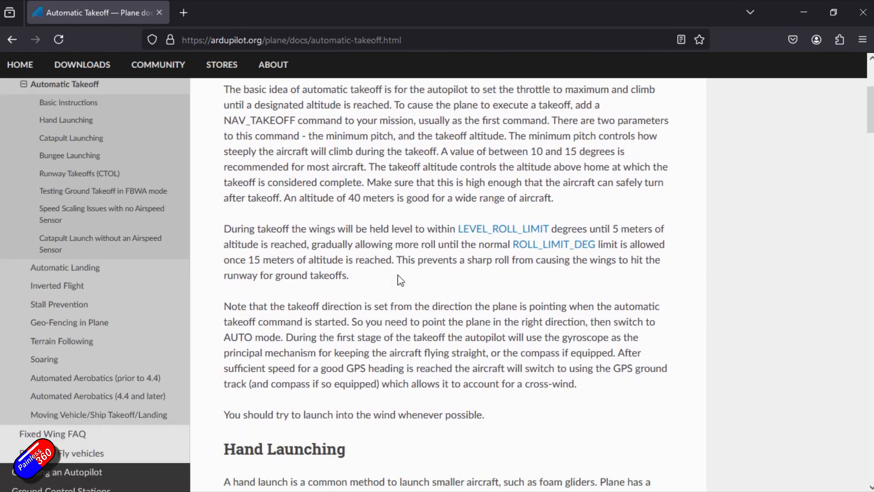
scroll("down", 3)
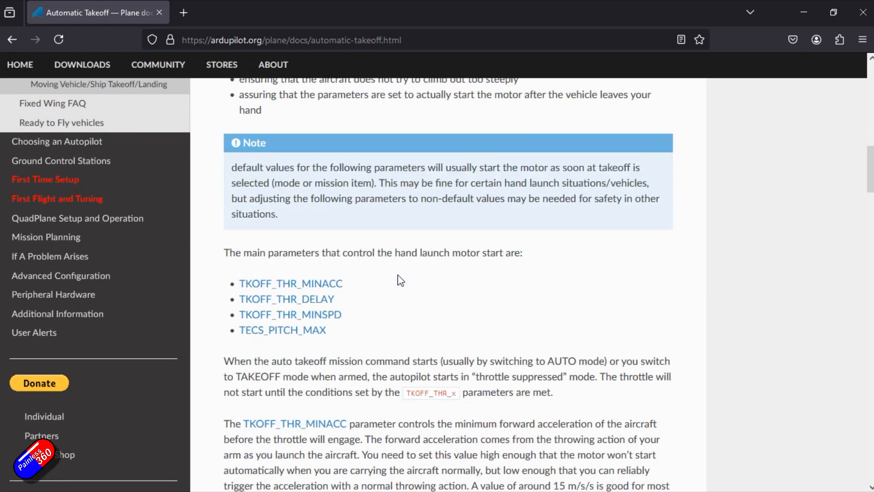
scroll("down", 3)
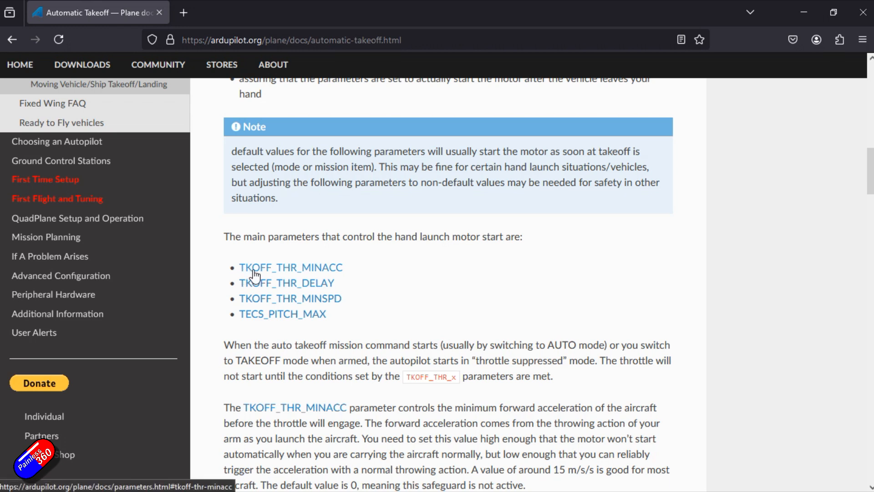
mouse_move(400, 290)
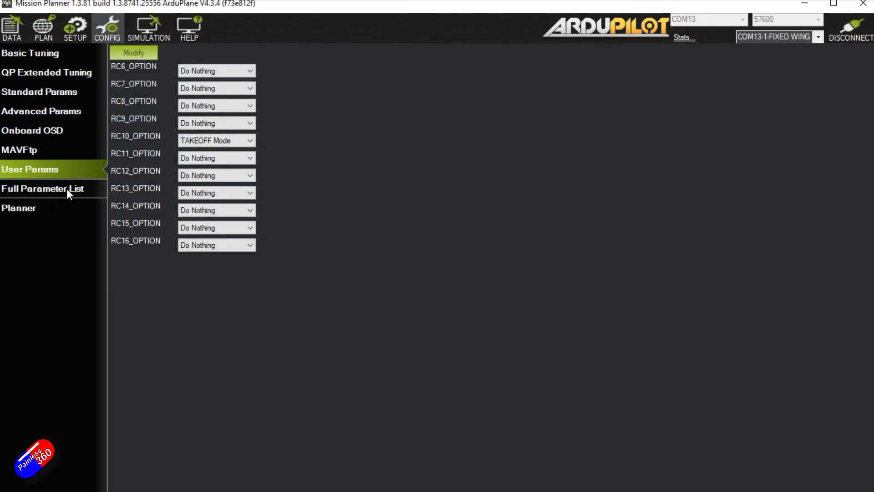
- Filter the Full Parameter List to TKOFF_THR and begin editing TKOFF_THR_MAX
left_click(44, 188)
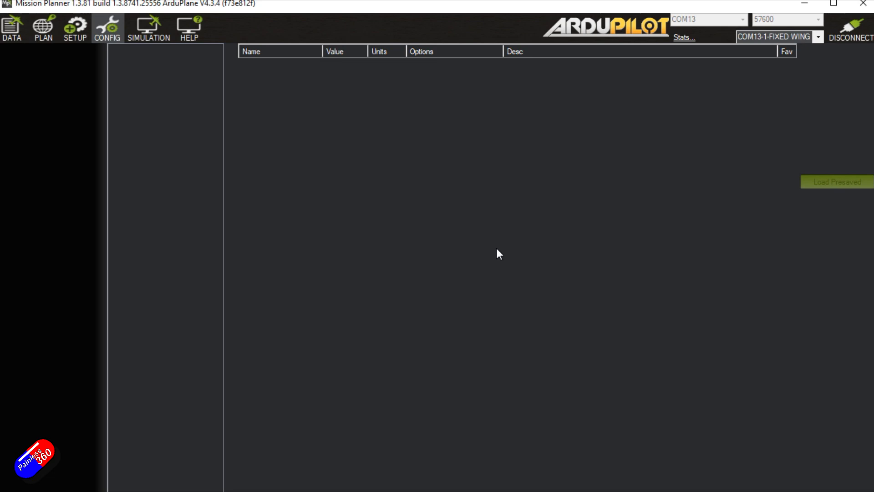
left_click(106, 26)
type("TKOFF_THR")
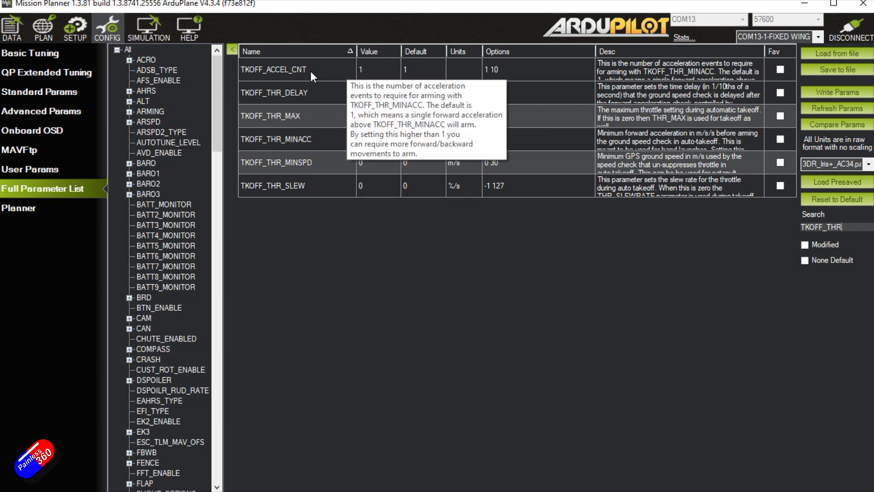
mouse_move(357, 73)
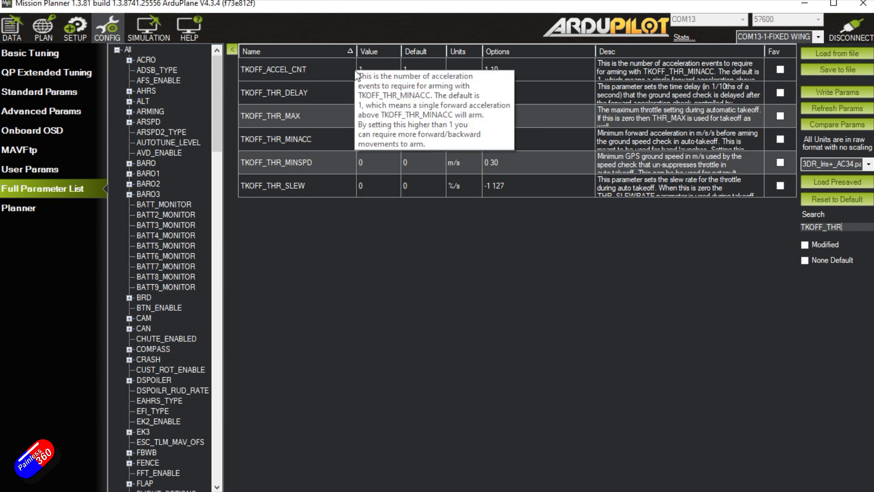
mouse_move(520, 302)
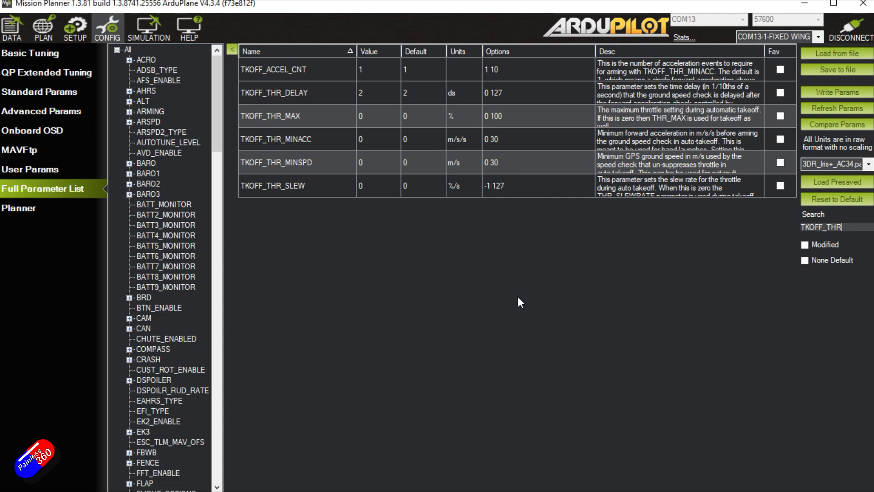
mouse_move(372, 101)
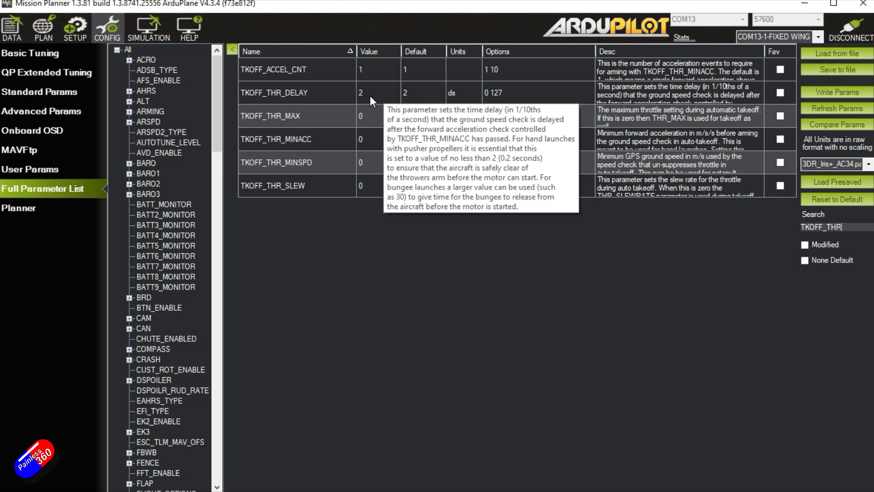
mouse_move(366, 100)
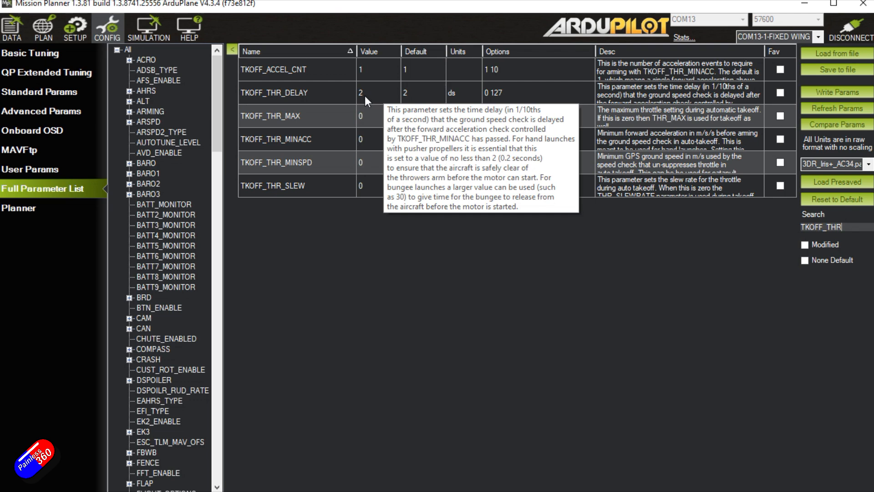
mouse_move(367, 98)
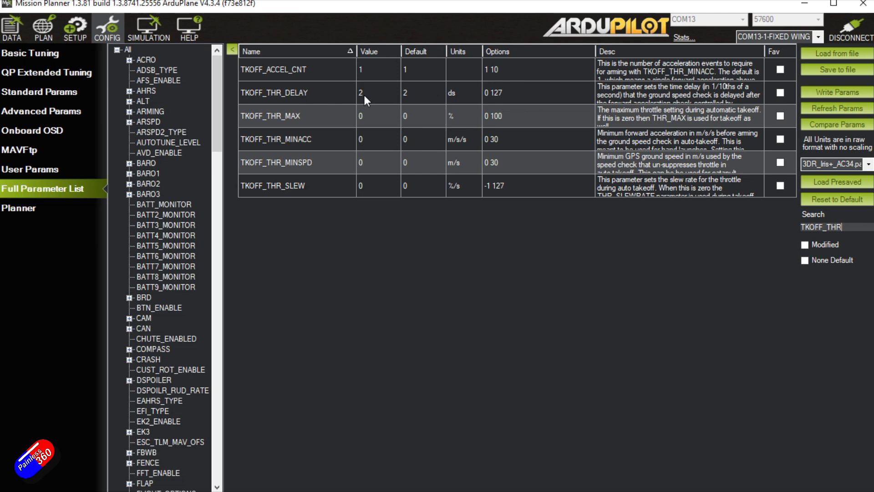
mouse_move(371, 91)
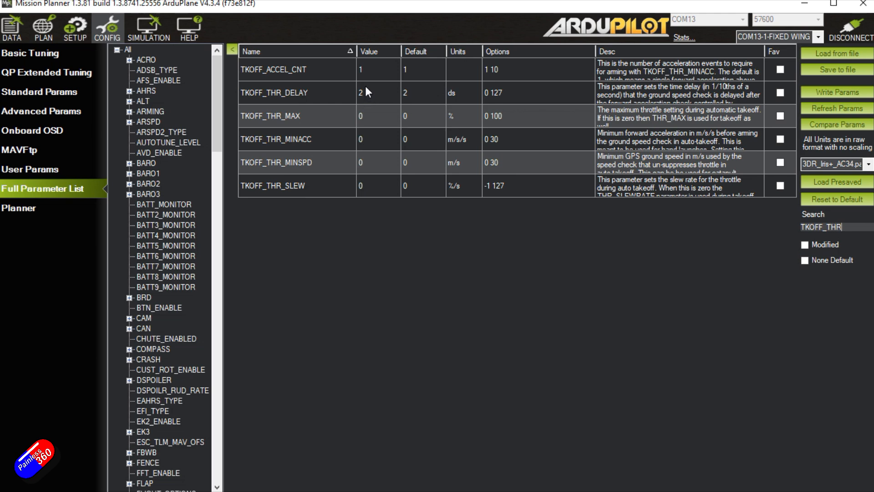
mouse_move(369, 102)
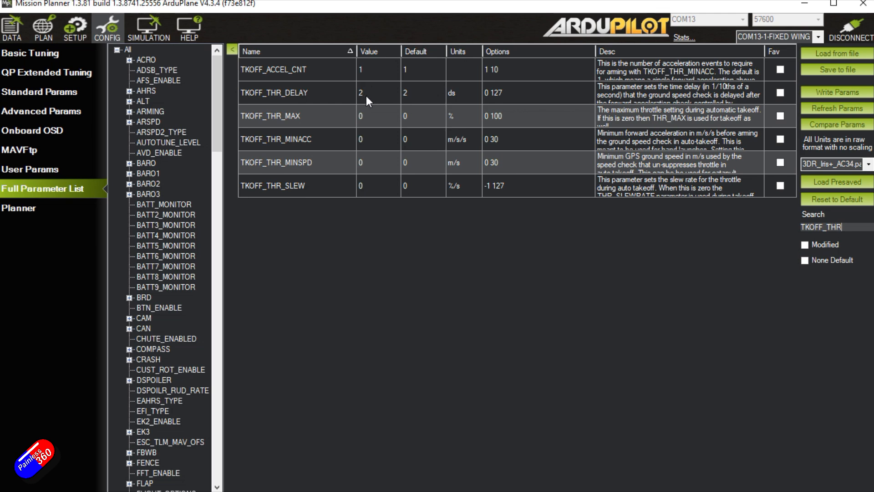
mouse_move(374, 130)
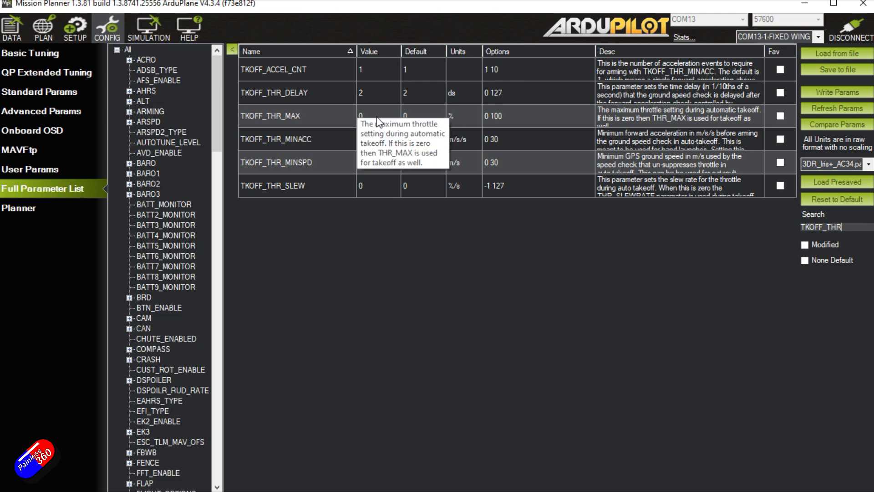
left_click(377, 116)
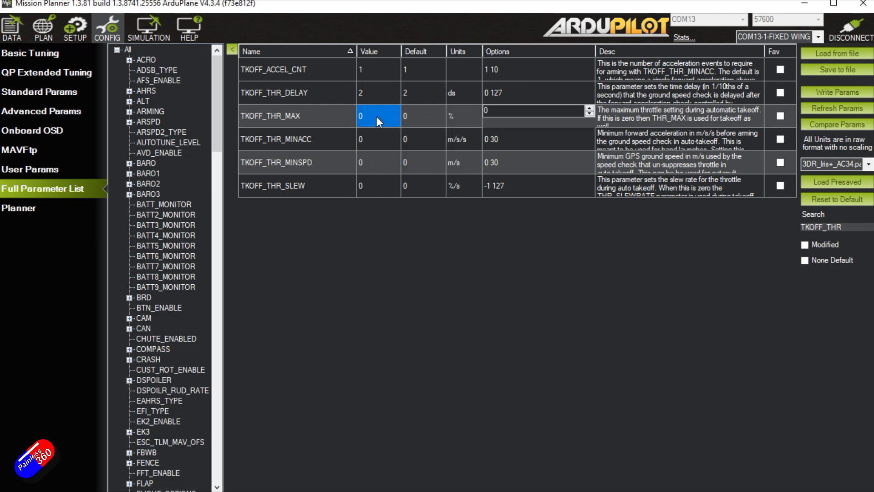
- Enter TKOFF_THR_MAX 80 and TKOFF_THR_MINACC 5 in the parameter list
type("80")
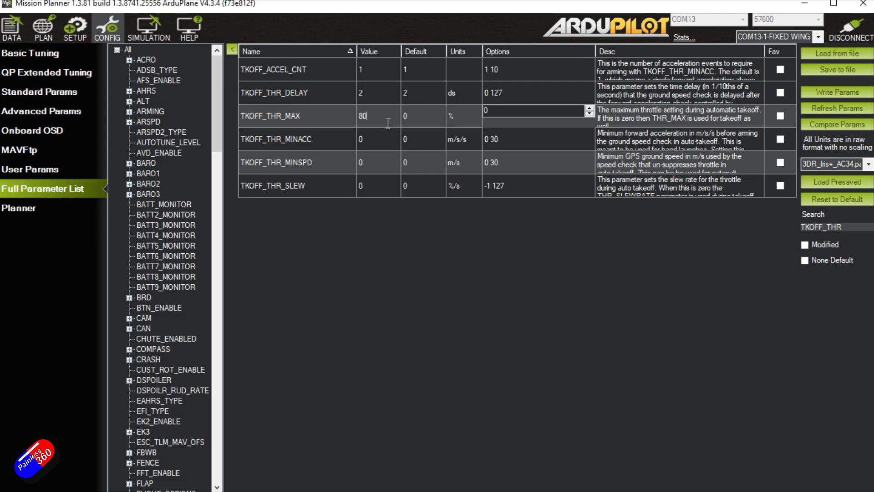
left_click(375, 139)
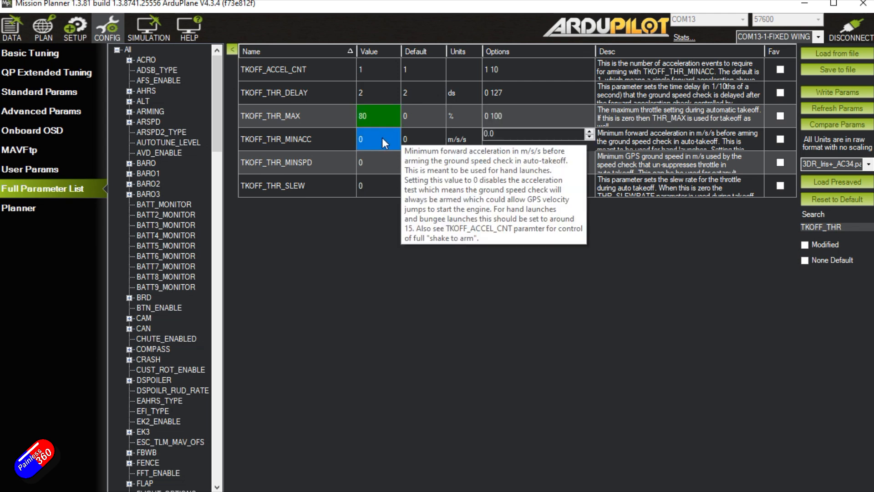
left_click(371, 138)
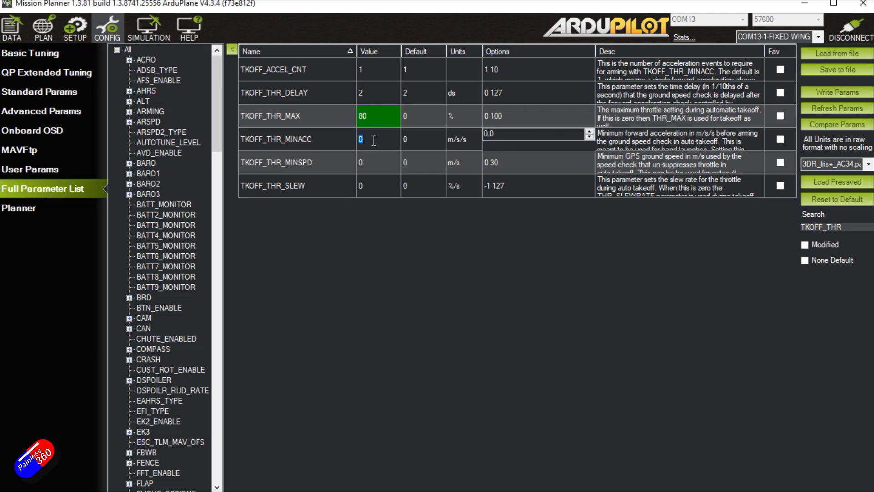
type("5")
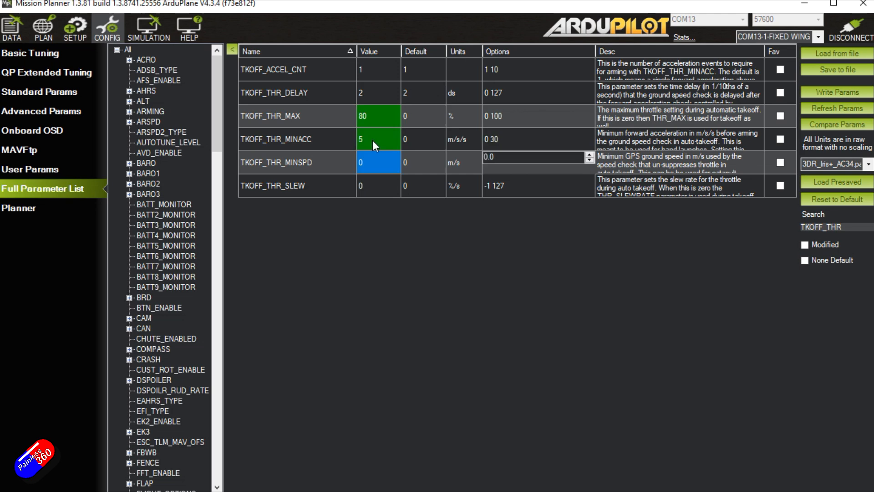
mouse_move(366, 260)
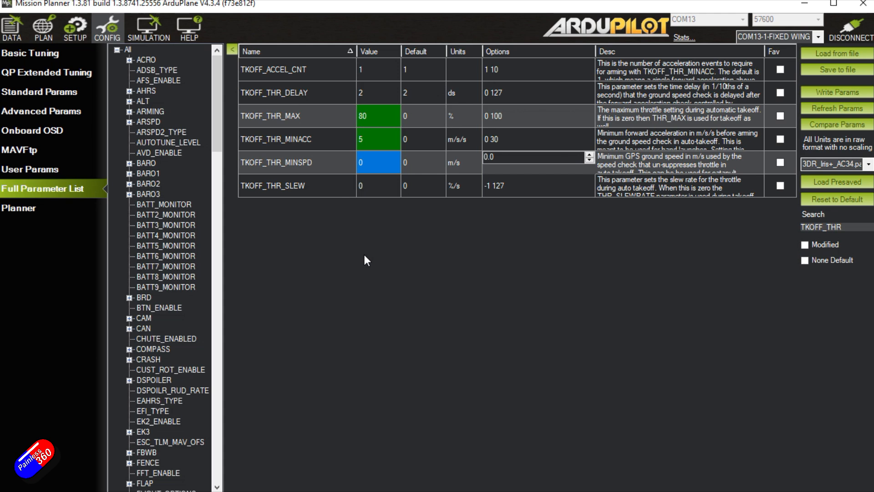
mouse_move(333, 145)
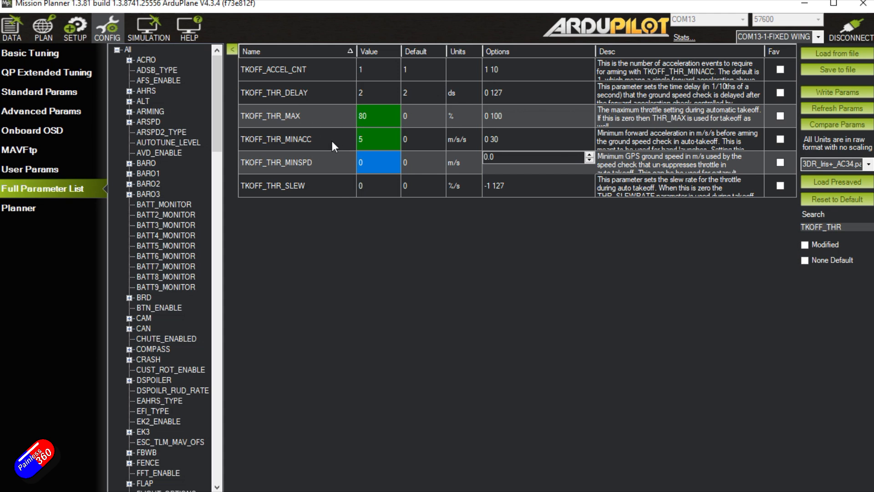
mouse_move(335, 144)
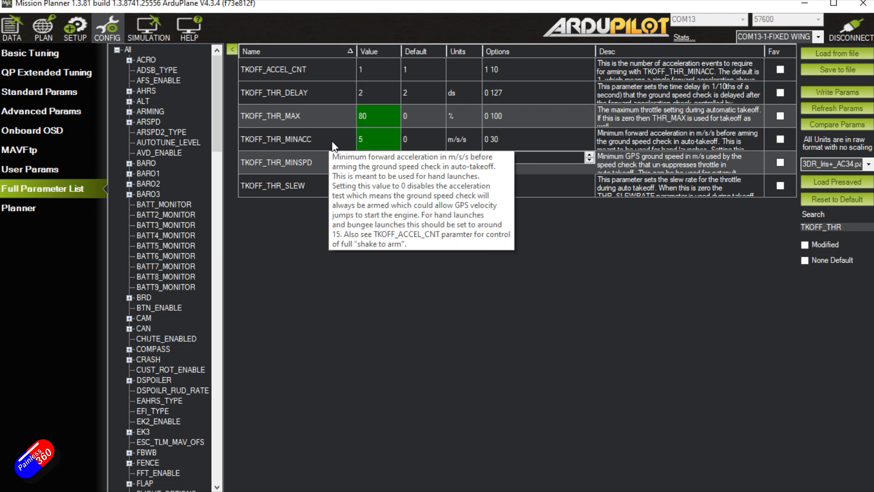
left_click(377, 162)
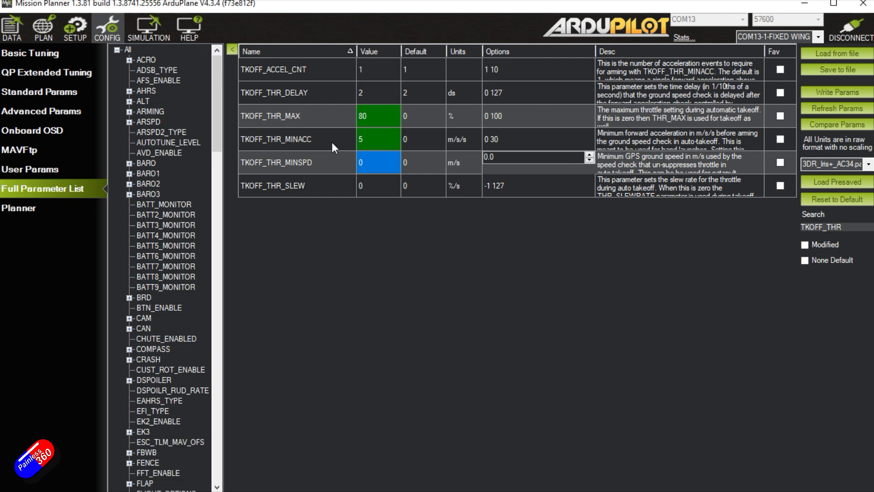
mouse_move(302, 205)
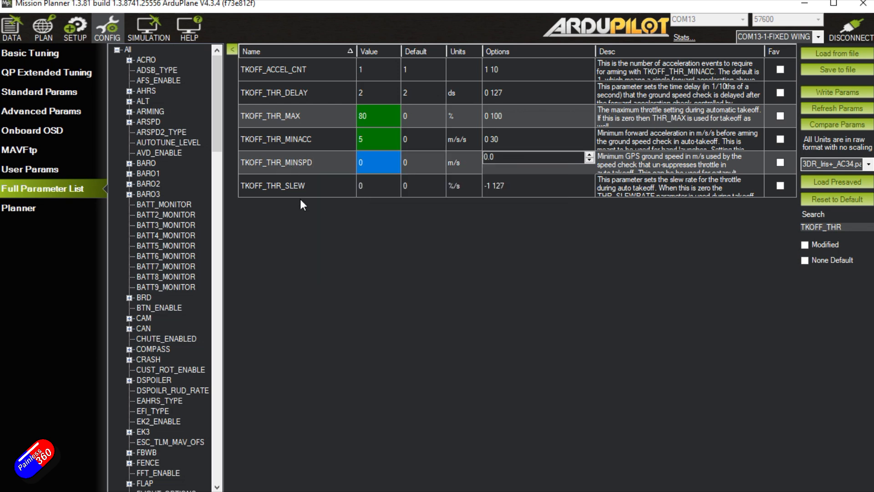
mouse_move(320, 189)
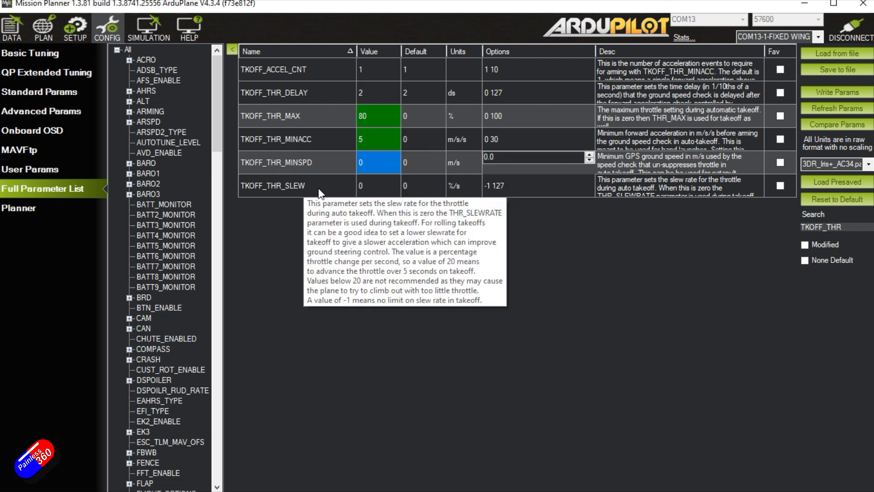
mouse_move(369, 193)
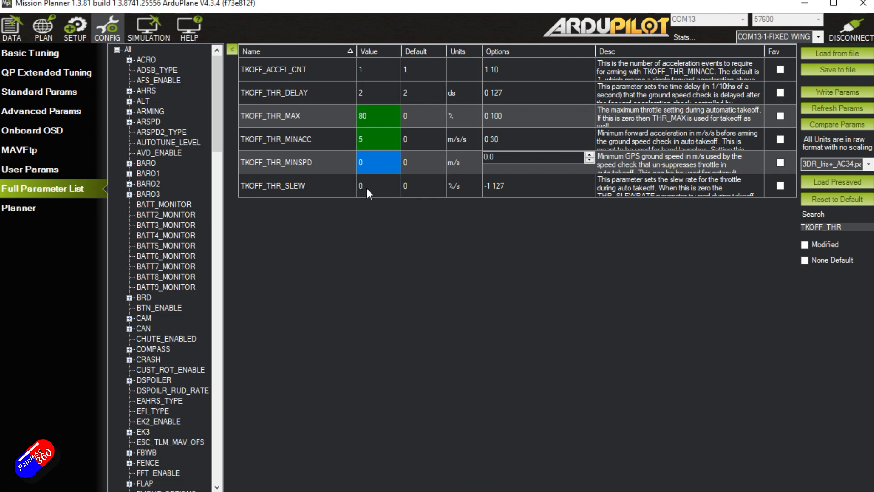
- Enter TKOFF_THR_SLEW 50 and write the changed parameters to the board
left_click(378, 186)
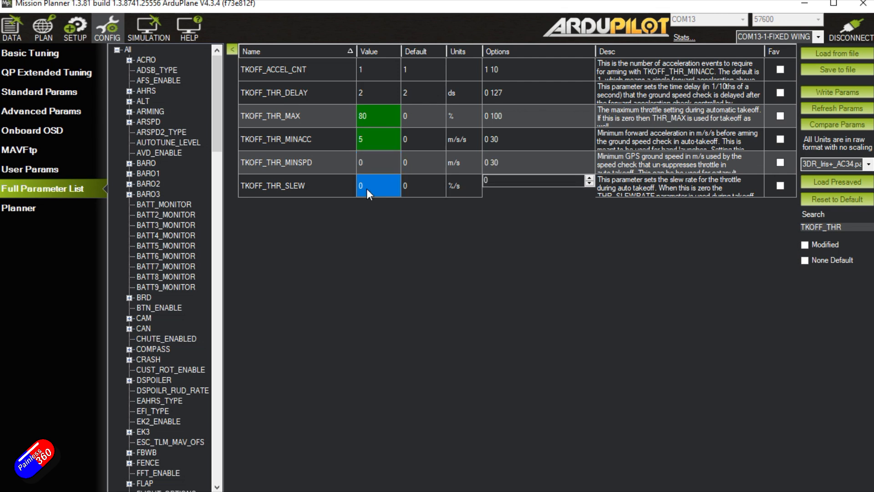
type("50")
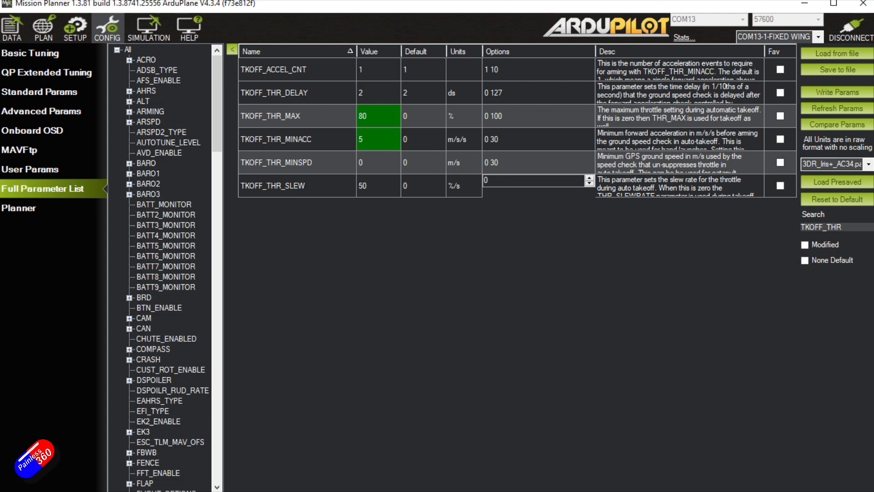
left_click(378, 185)
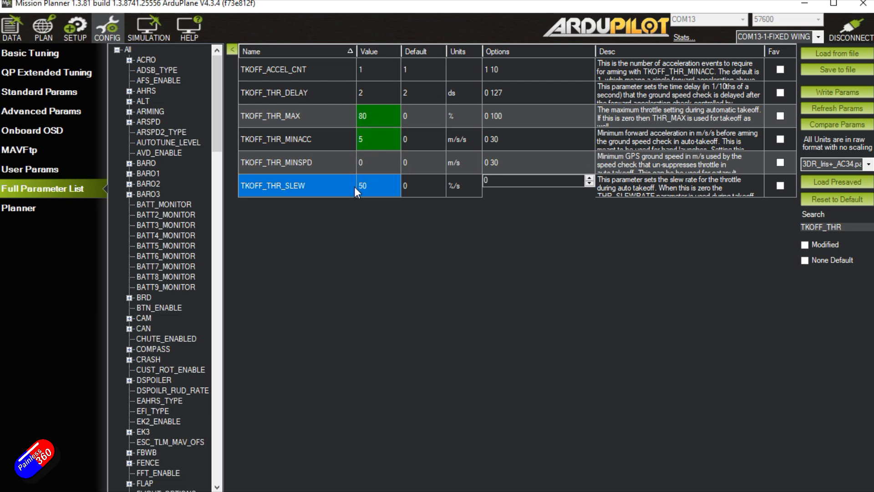
type("20")
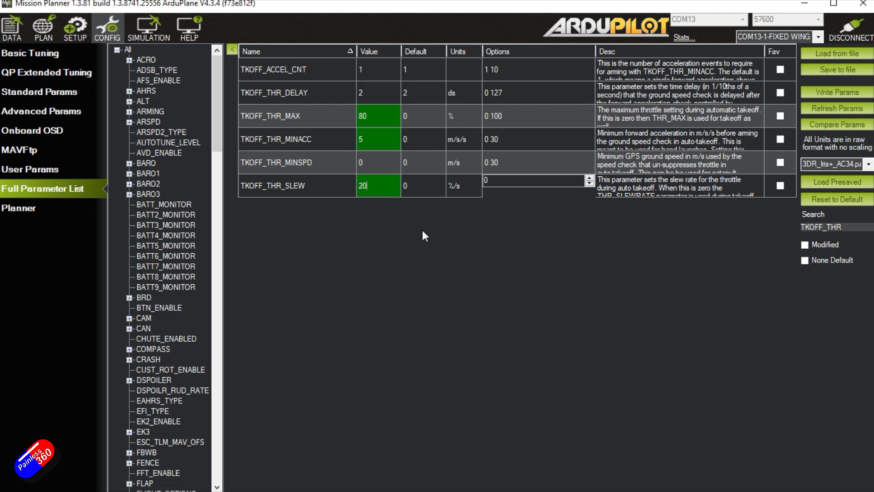
type("5")
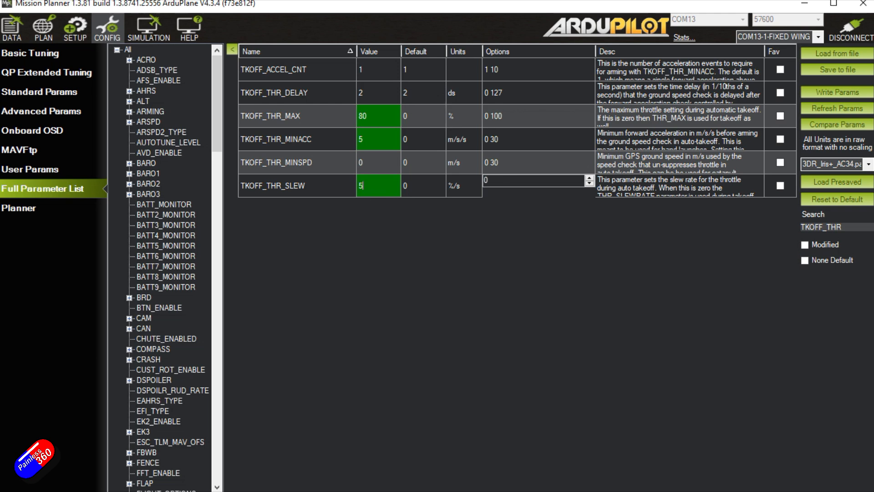
type("0")
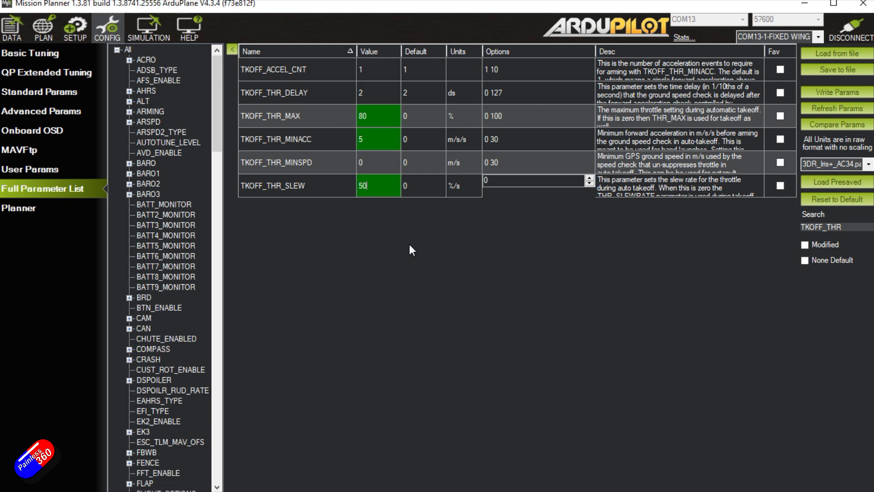
left_click(827, 93)
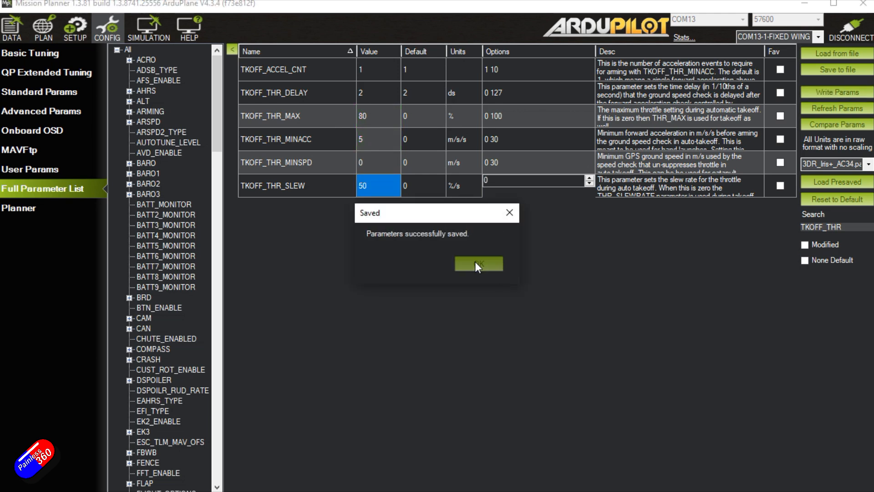
- Dismiss the 'Parameters successfully saved' confirmation
left_click(478, 264)
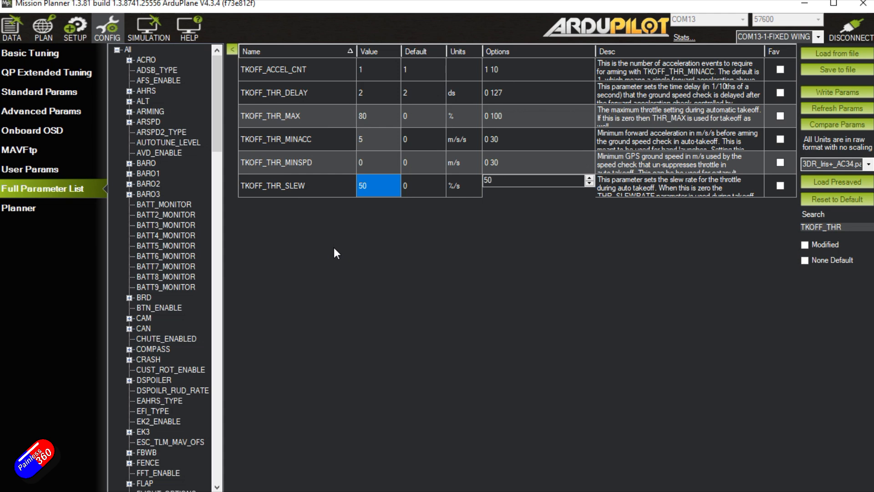
mouse_move(383, 275)
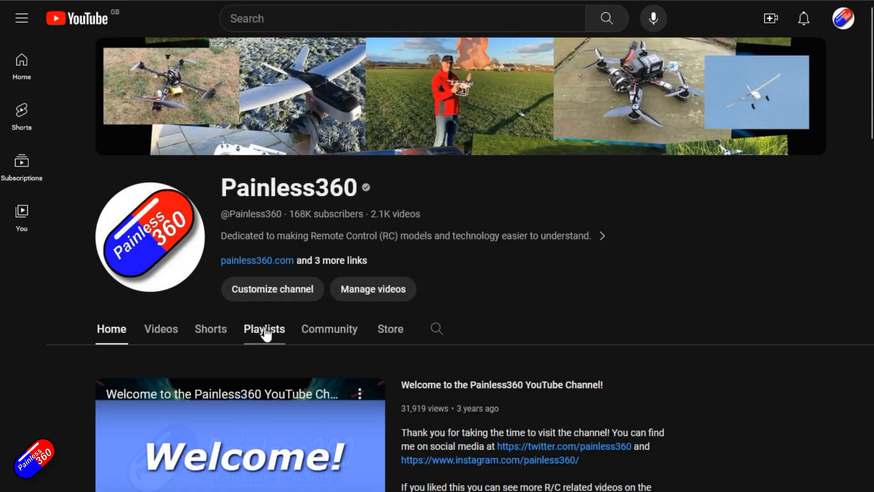
- Search YouTube for 'inav wing setup painless360' from the channel's Playlists page
left_click(263, 328)
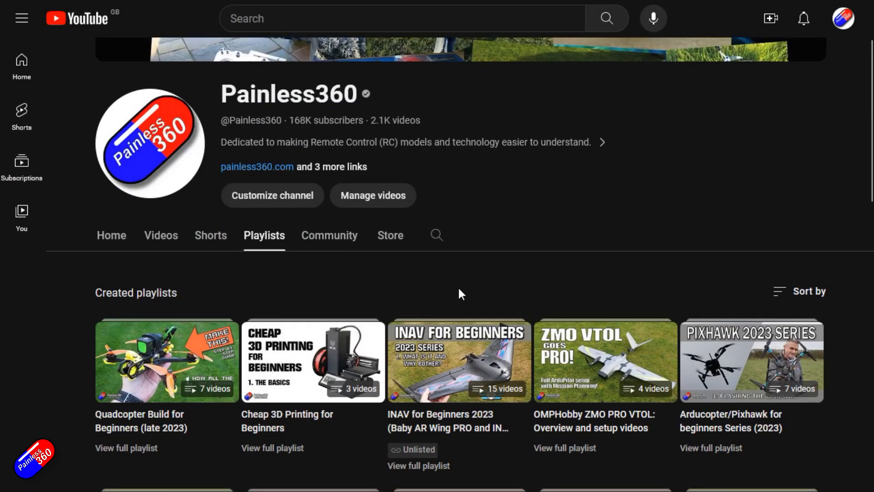
type("inav wing setup painless360")
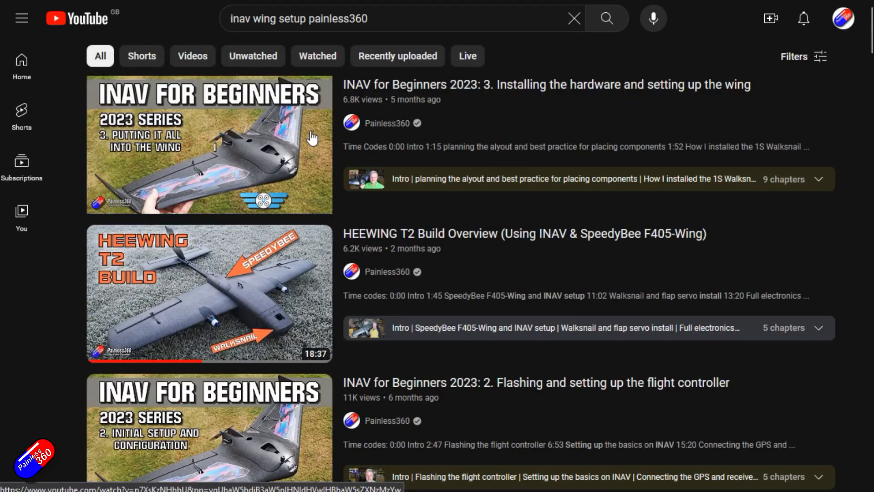